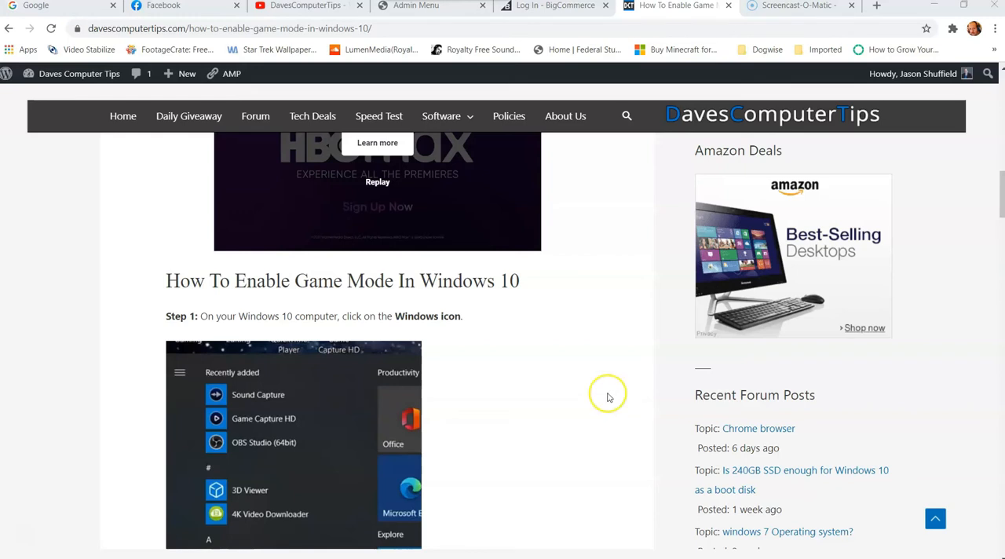
mouse_move(571, 347)
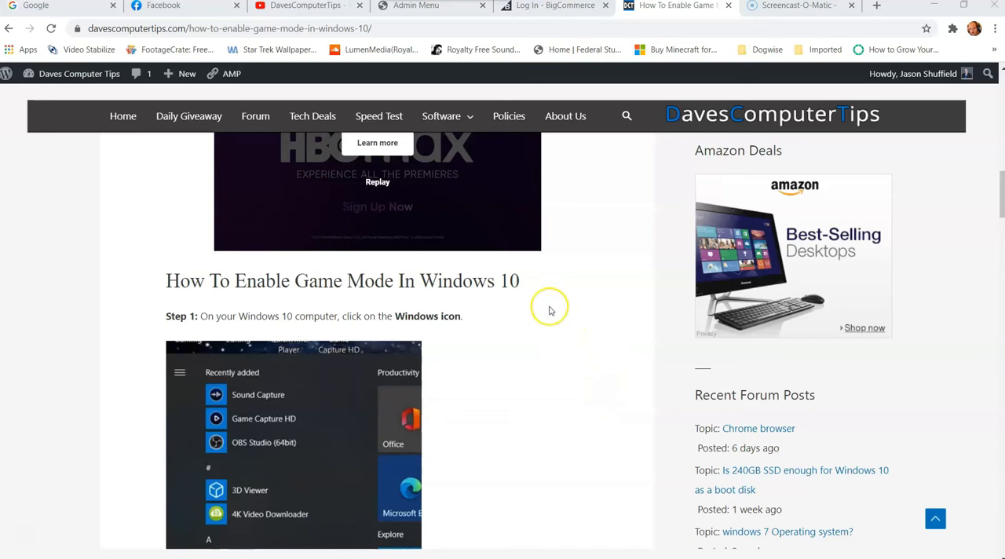
mouse_move(550, 310)
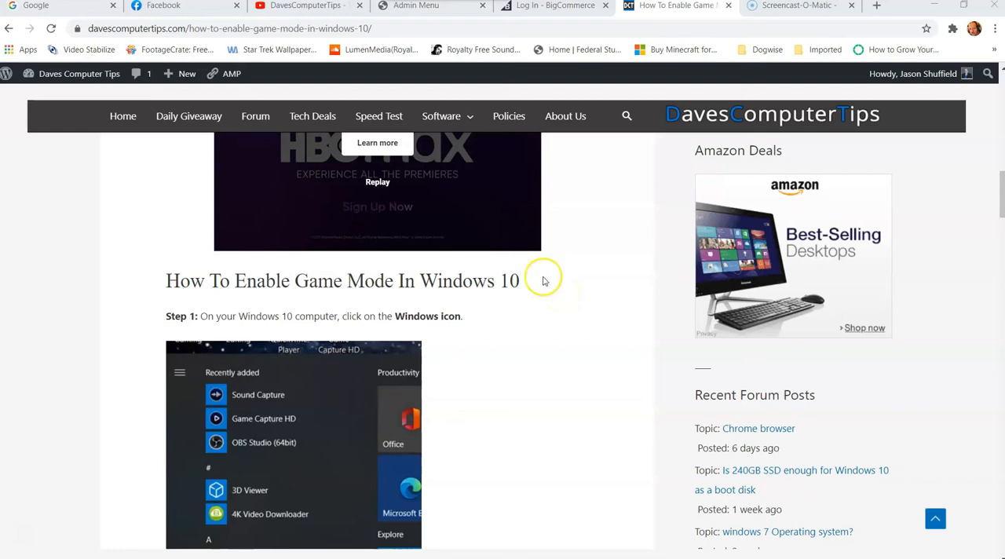
mouse_move(256, 450)
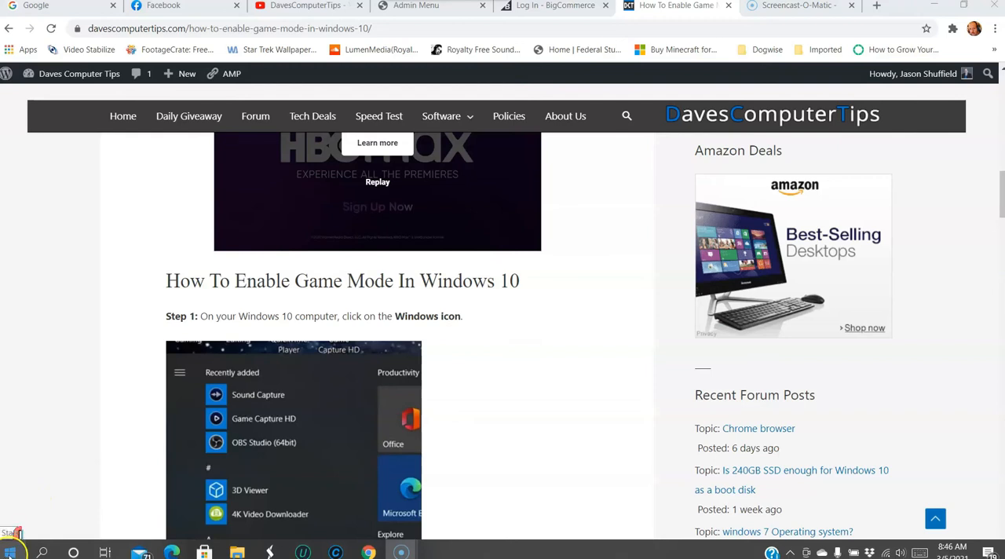
Step: Launch Windows Settings from the Start menu
left_click(11, 552)
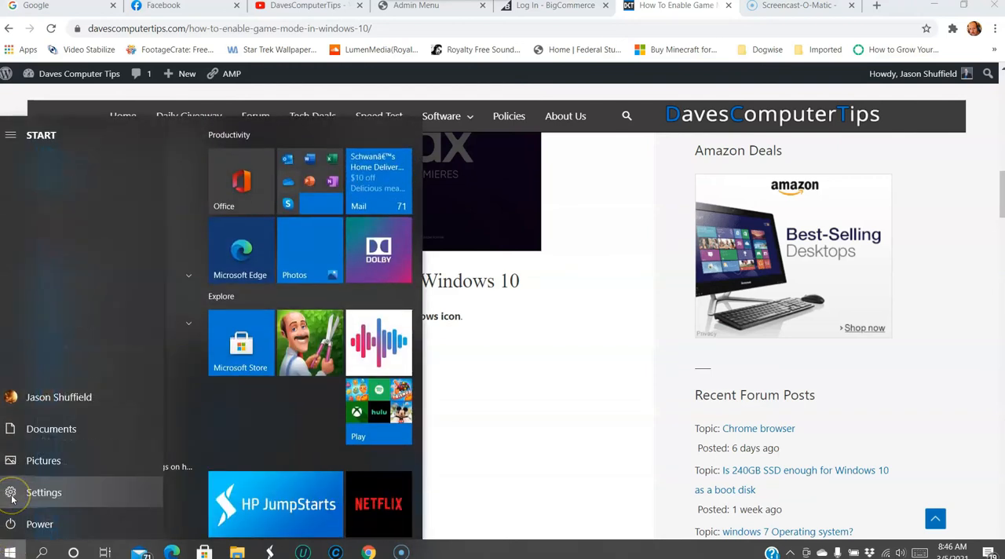
left_click(45, 492)
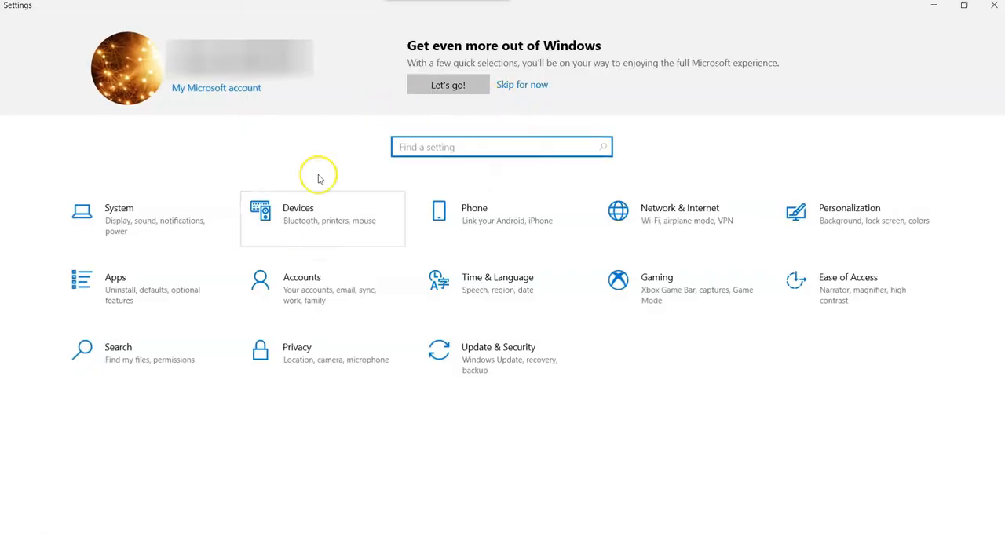
mouse_move(666, 298)
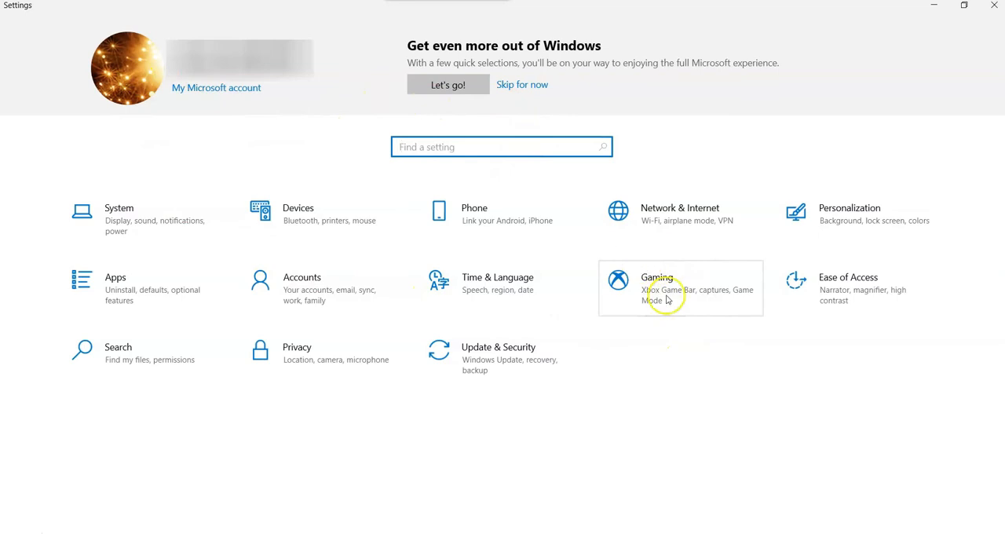
mouse_move(731, 368)
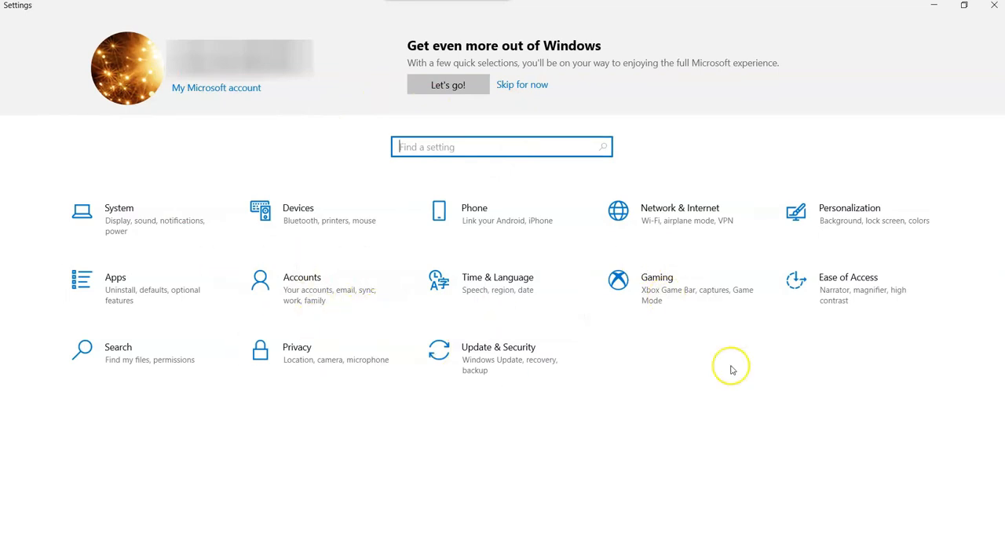
mouse_move(651, 288)
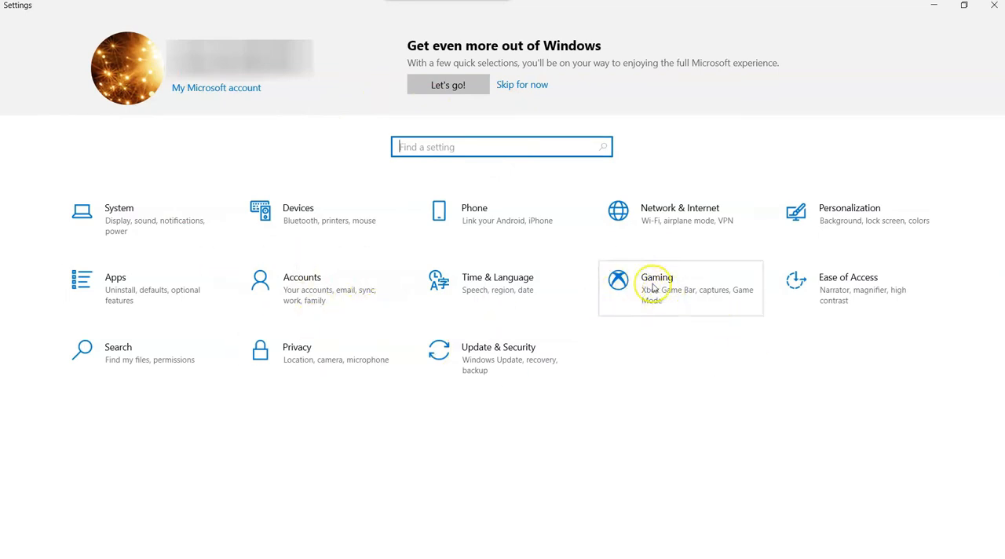
Step: Open the Gaming tile, landing on the Xbox Game Bar page
left_click(656, 288)
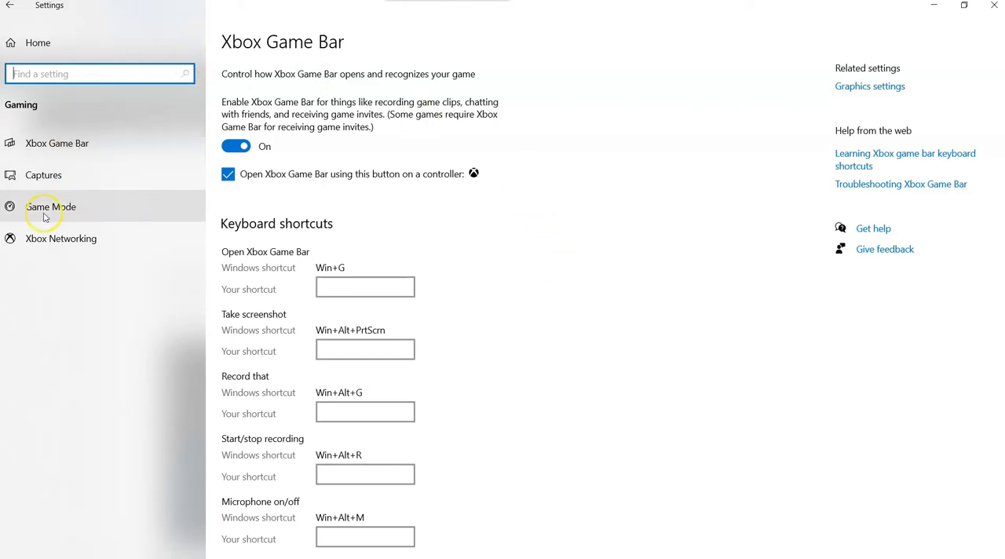
Step: Go to the Game Mode page and switch the Game Mode toggle On
left_click(50, 207)
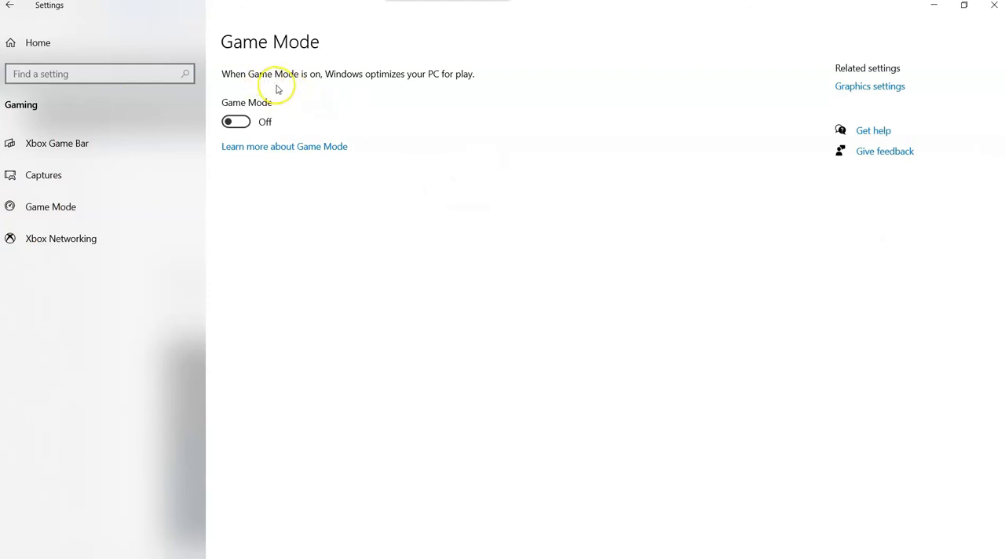
mouse_move(402, 97)
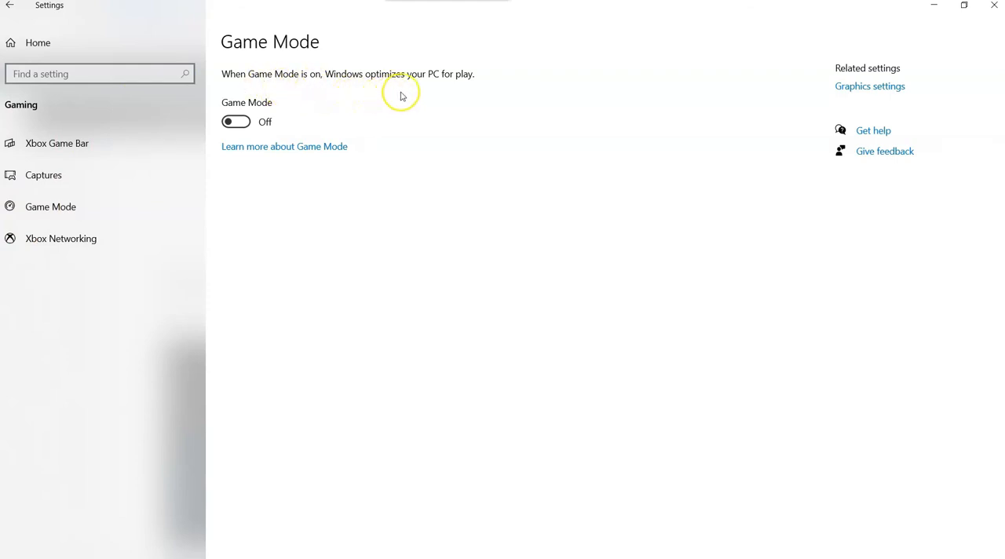
mouse_move(171, 128)
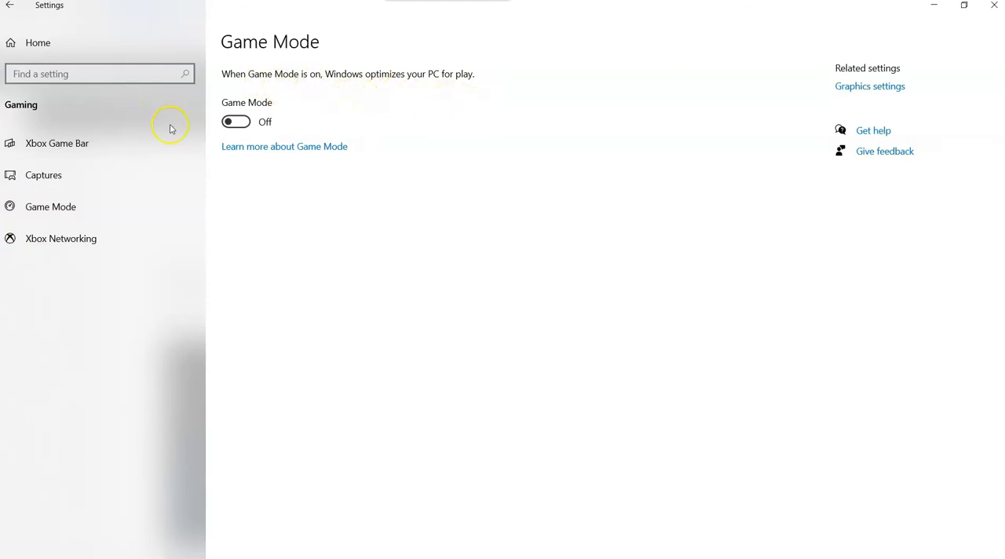
left_click(235, 121)
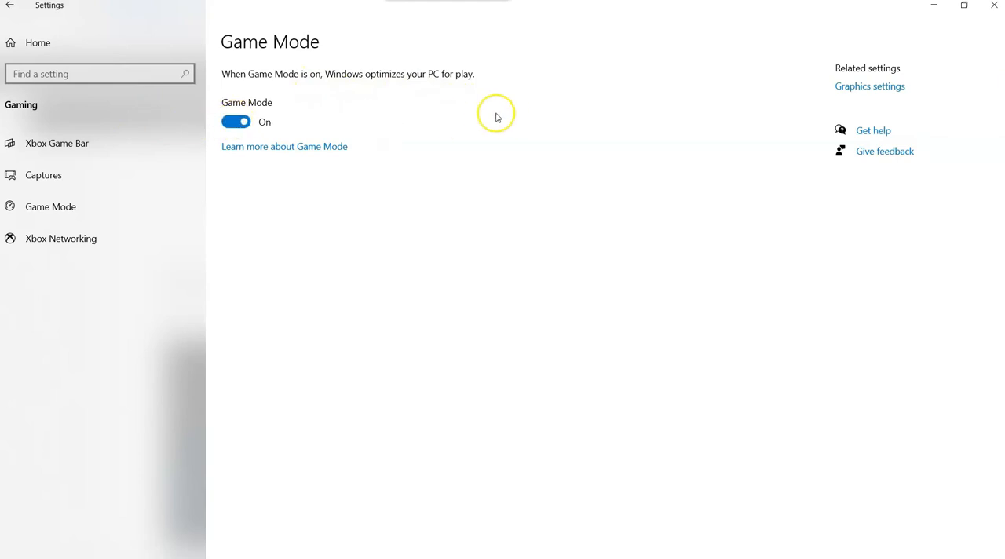
mouse_move(248, 149)
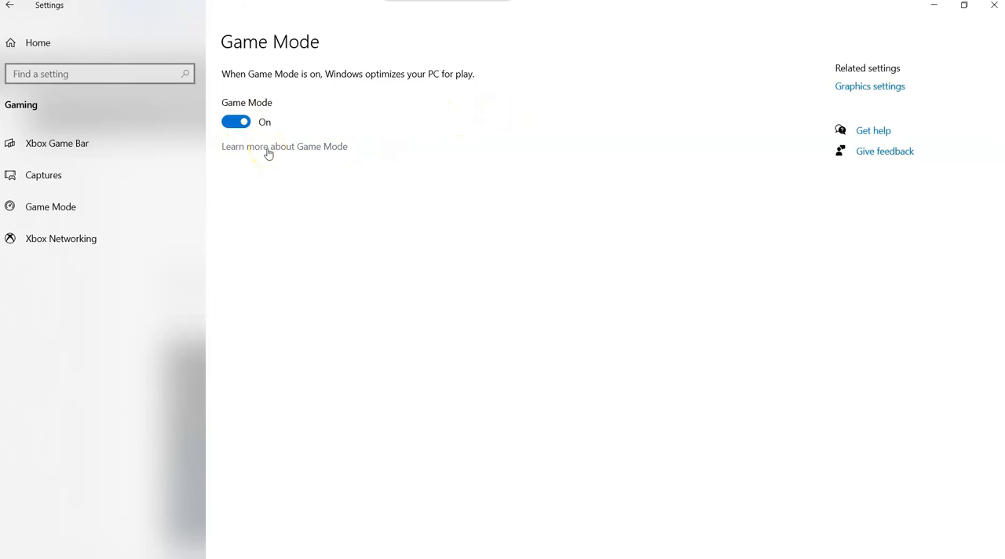
mouse_move(382, 274)
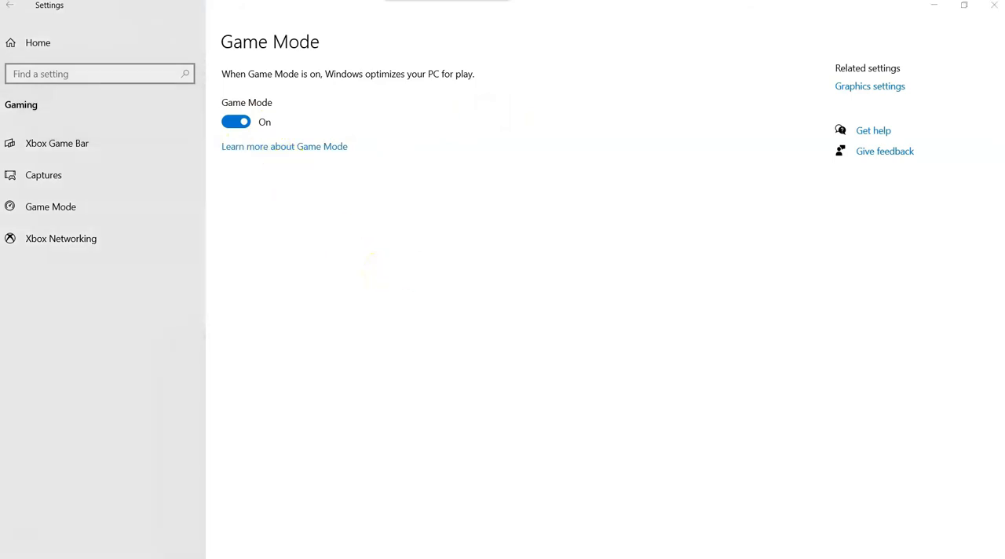
left_click(284, 146)
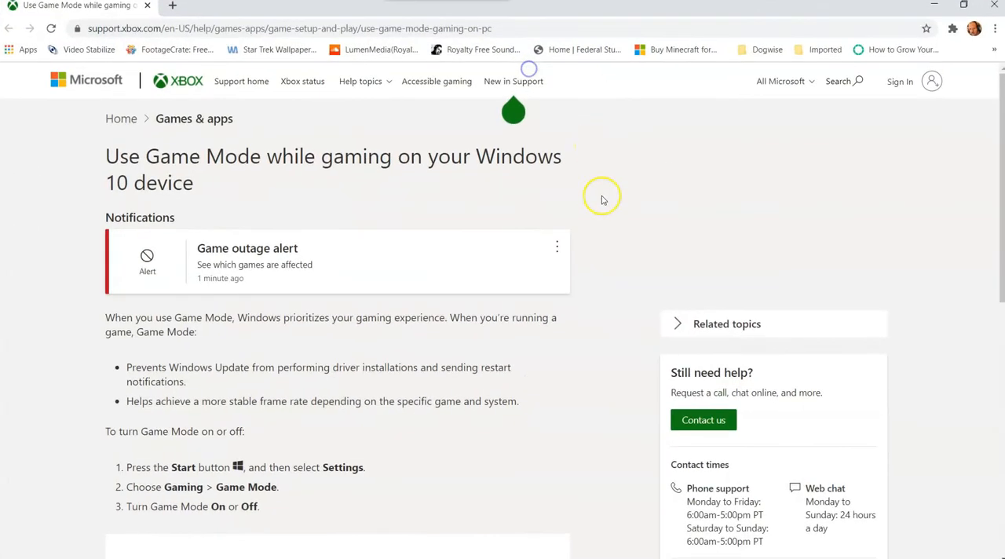
mouse_move(223, 184)
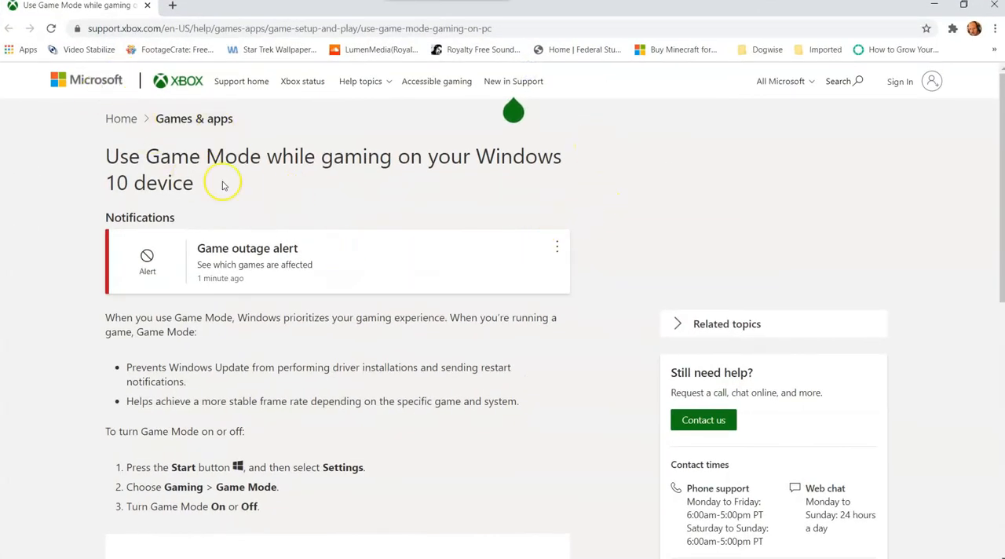
mouse_move(143, 331)
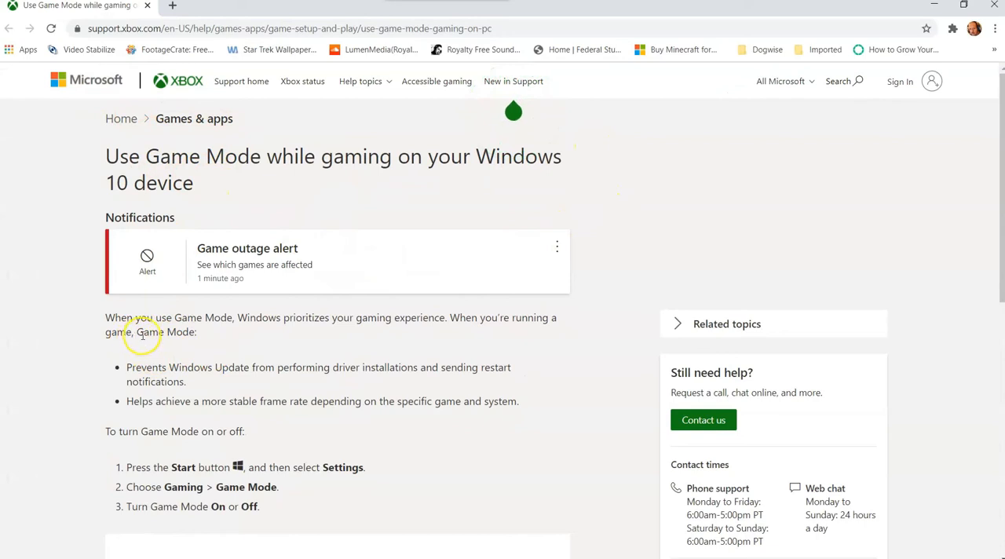
mouse_move(261, 326)
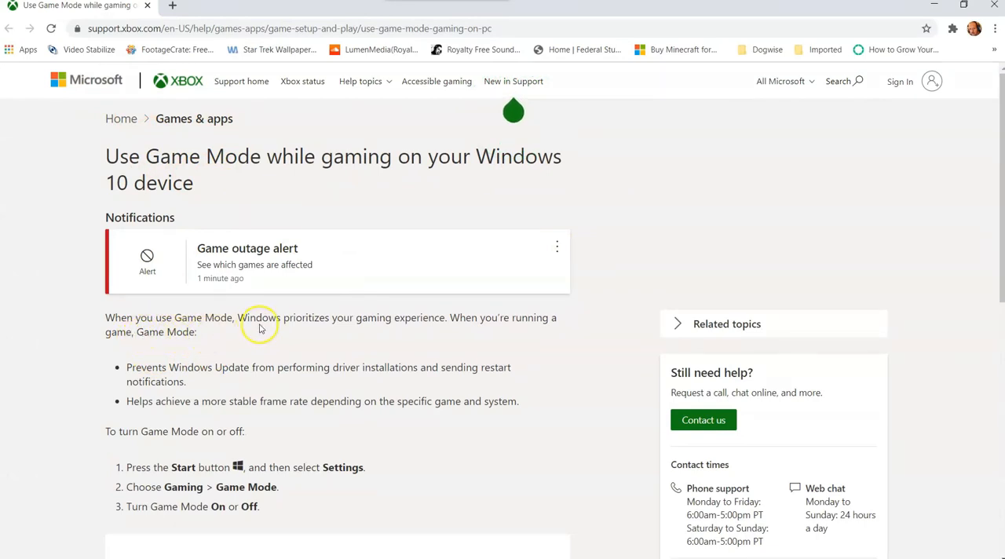
mouse_move(416, 334)
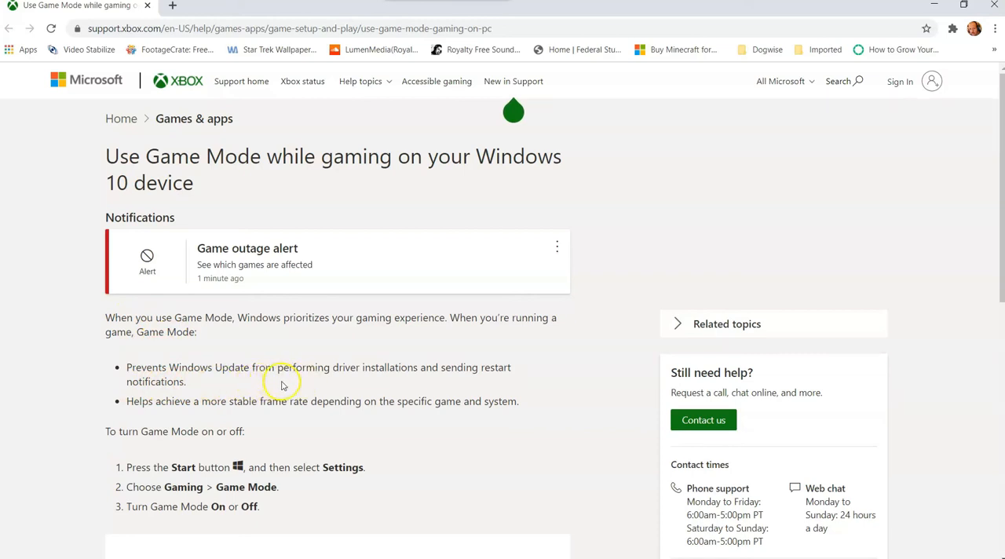
mouse_move(417, 384)
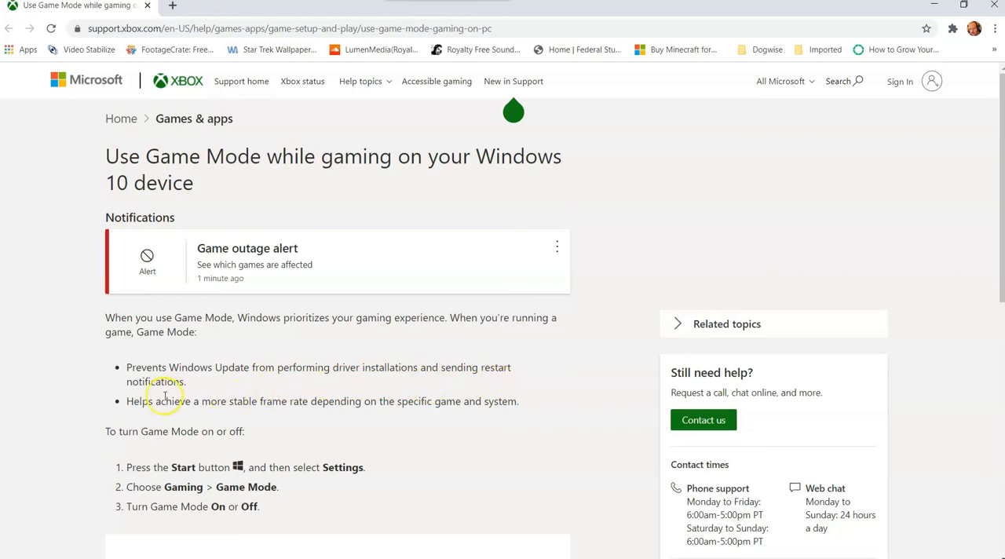
mouse_move(272, 395)
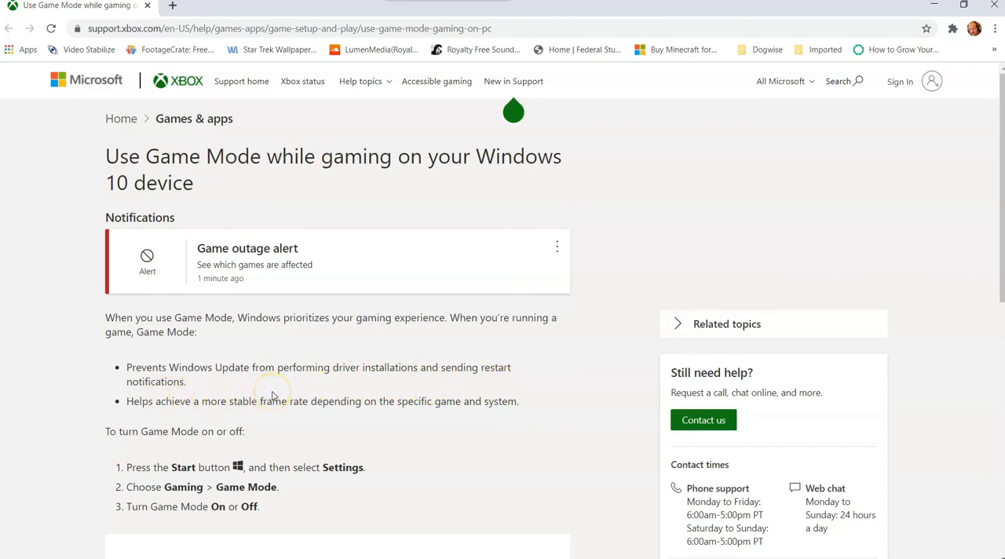
mouse_move(306, 395)
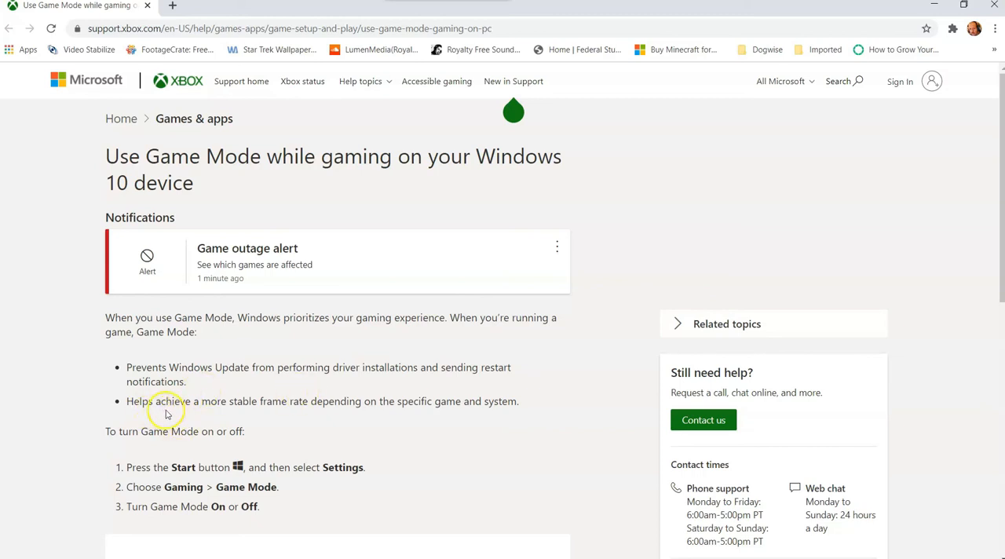
mouse_move(336, 412)
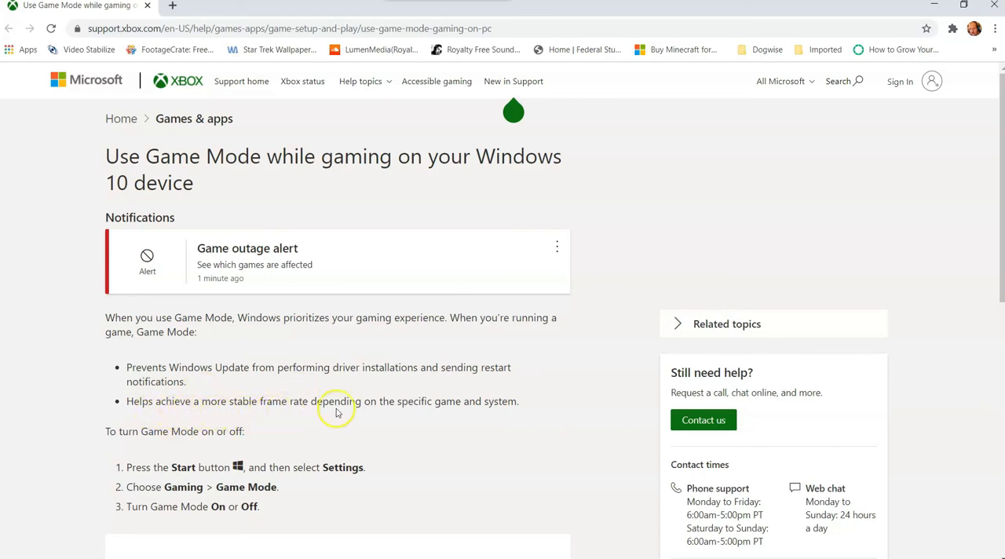
mouse_move(453, 425)
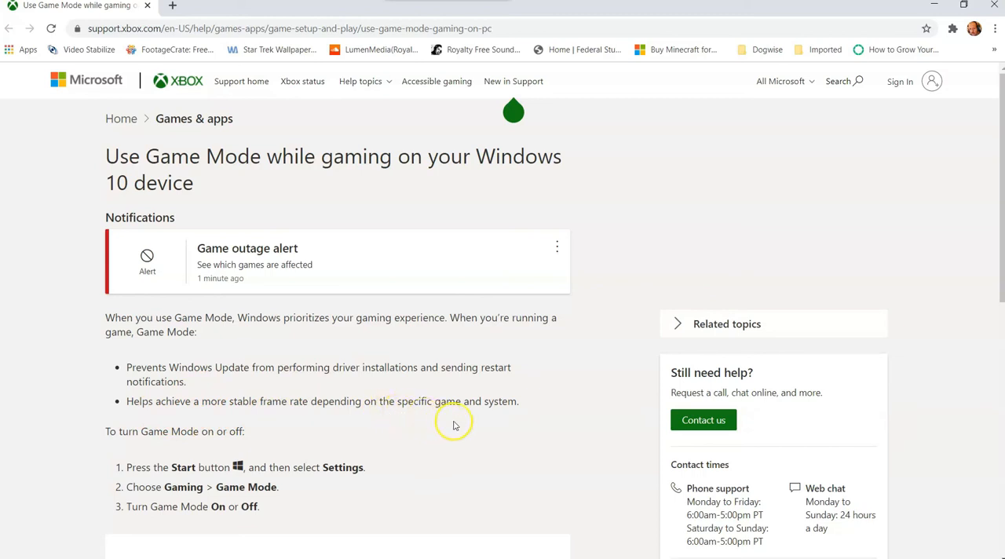
mouse_move(877, 32)
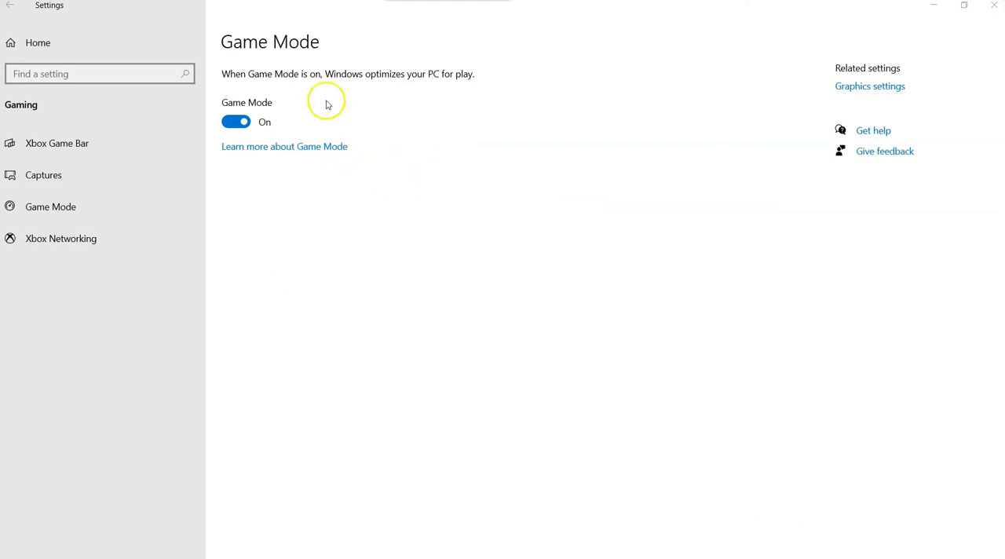
mouse_move(395, 118)
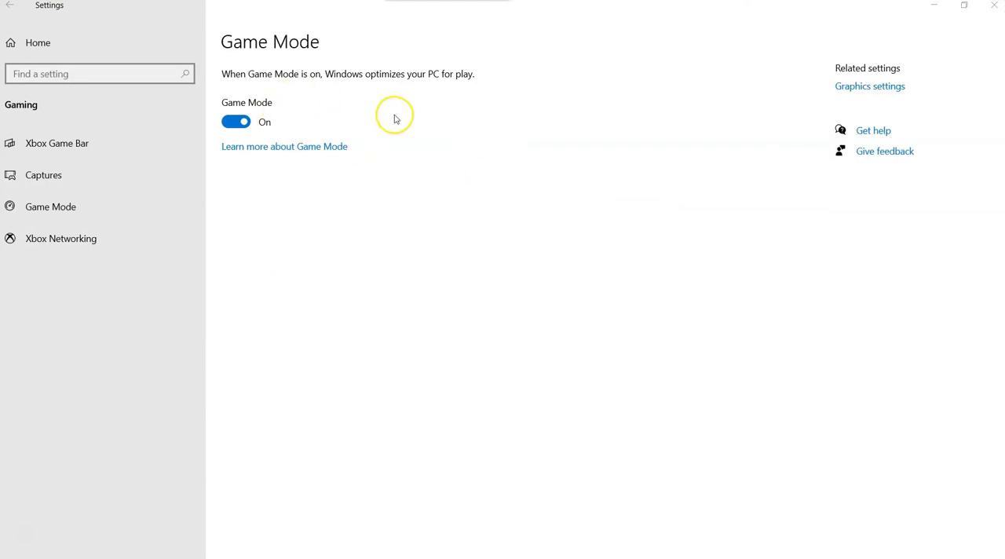
mouse_move(419, 149)
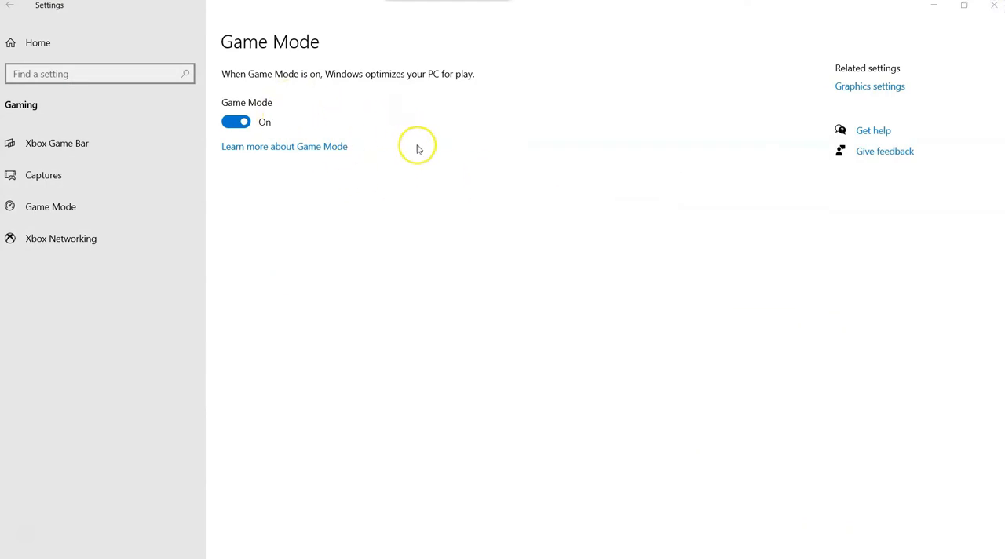